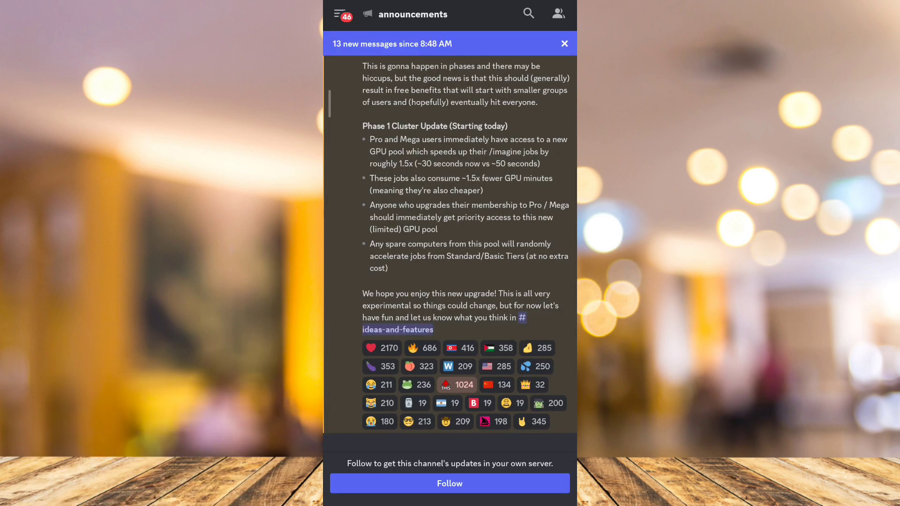
# - Dismiss the '13 new messages' banner and reveal the server and channel drawer
pyautogui.click(564, 44)
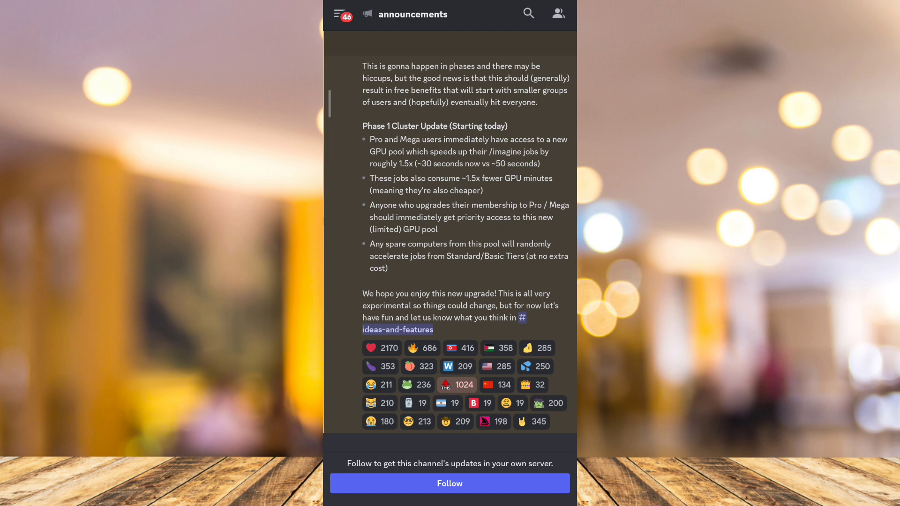
pyautogui.scroll(3)
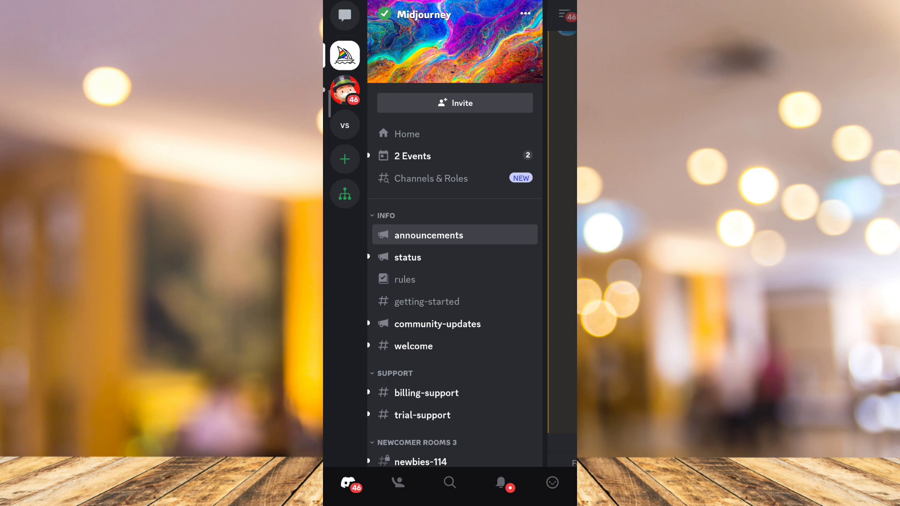
# - Connect to the General voice channel on vhanbel2023's server and begin screen sharing
pyautogui.click(344, 125)
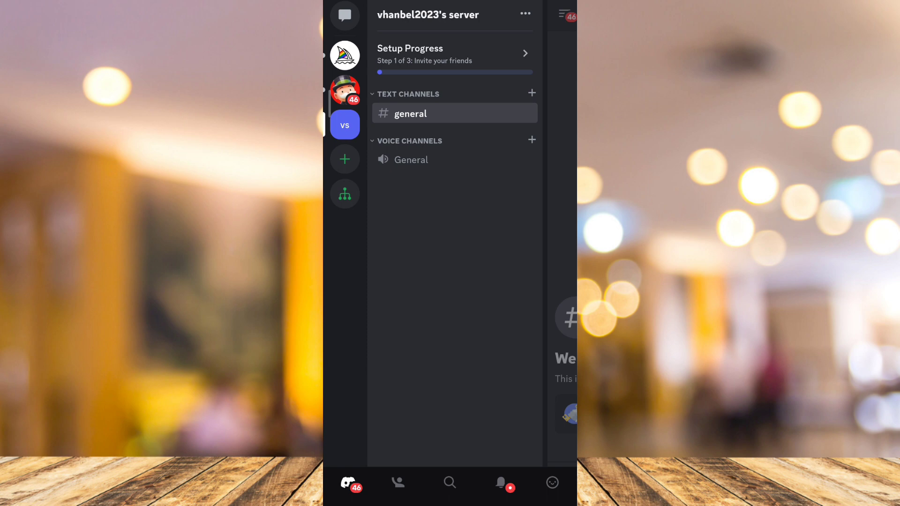
pyautogui.click(411, 160)
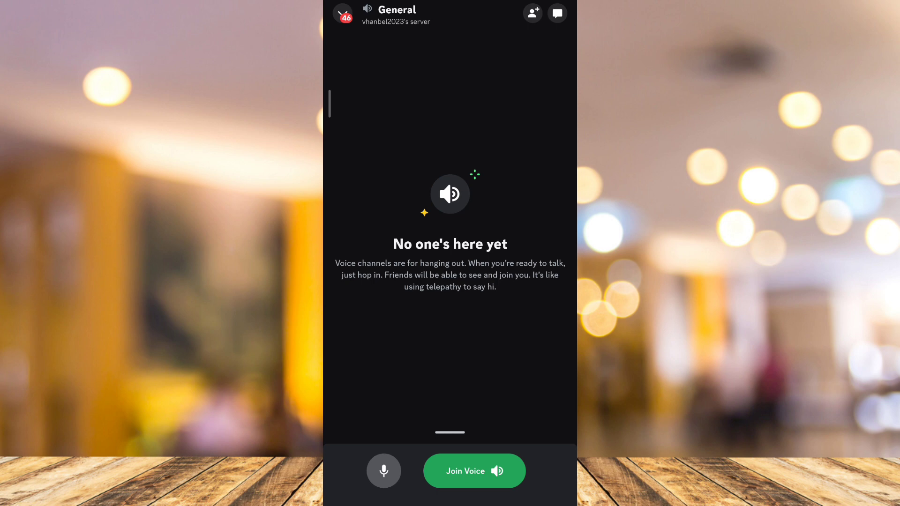
pyautogui.click(474, 470)
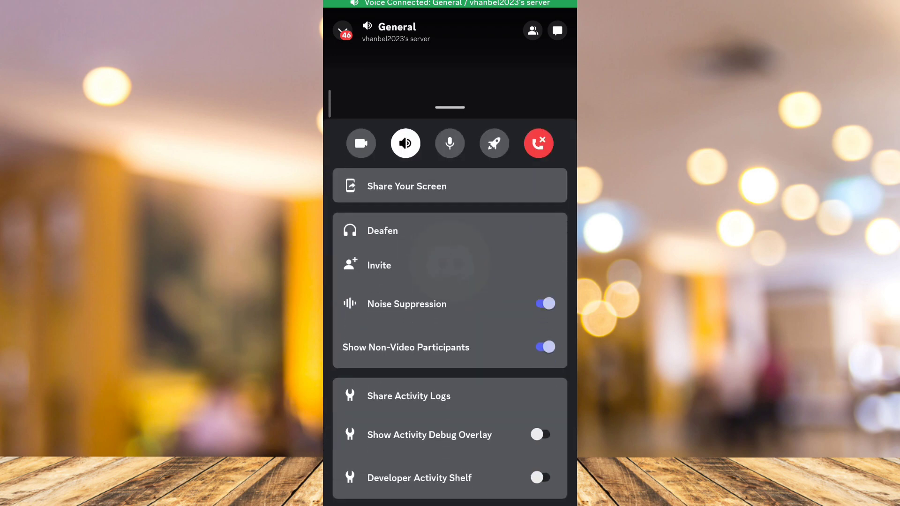
pyautogui.click(450, 185)
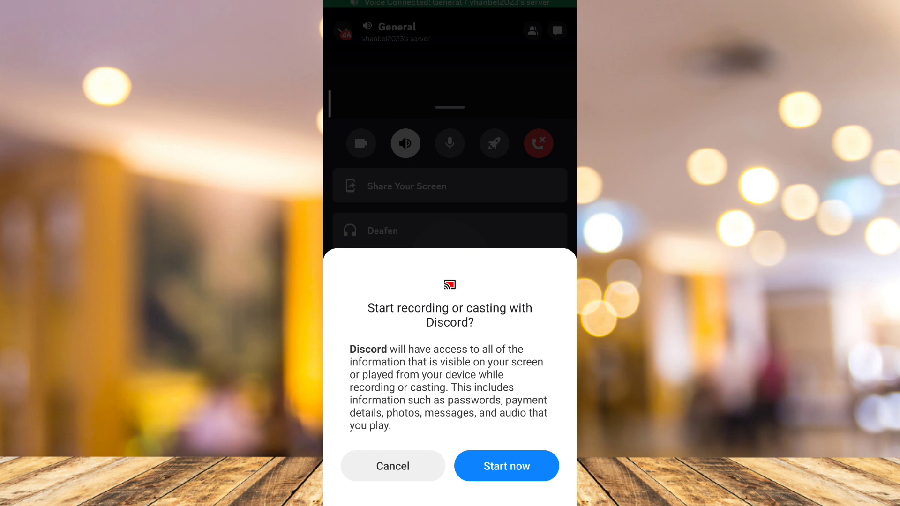
# - Allow screen recording via 'Start now' and reveal the Stop sharing option in the call
pyautogui.click(505, 466)
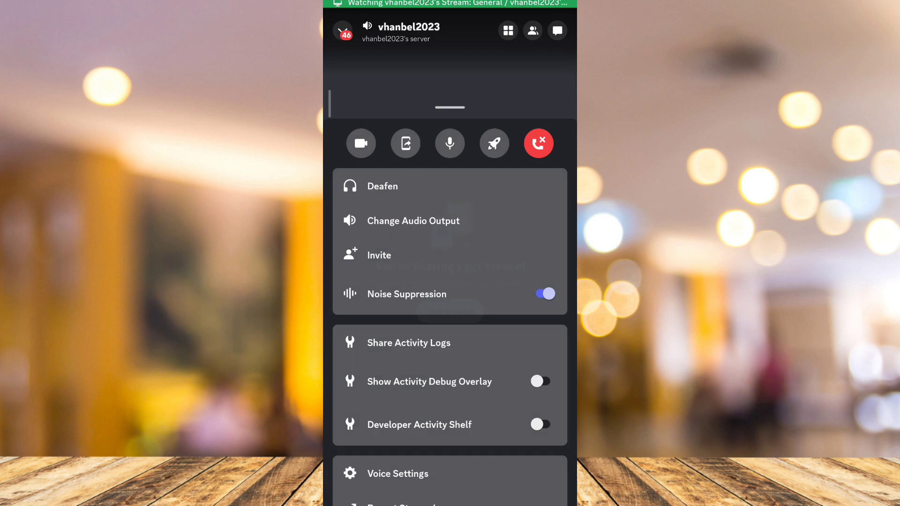
pyautogui.click(405, 143)
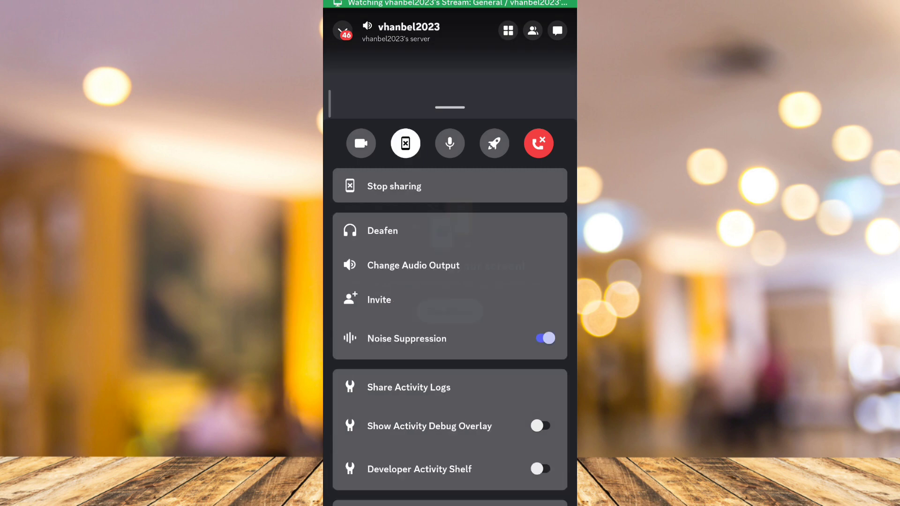